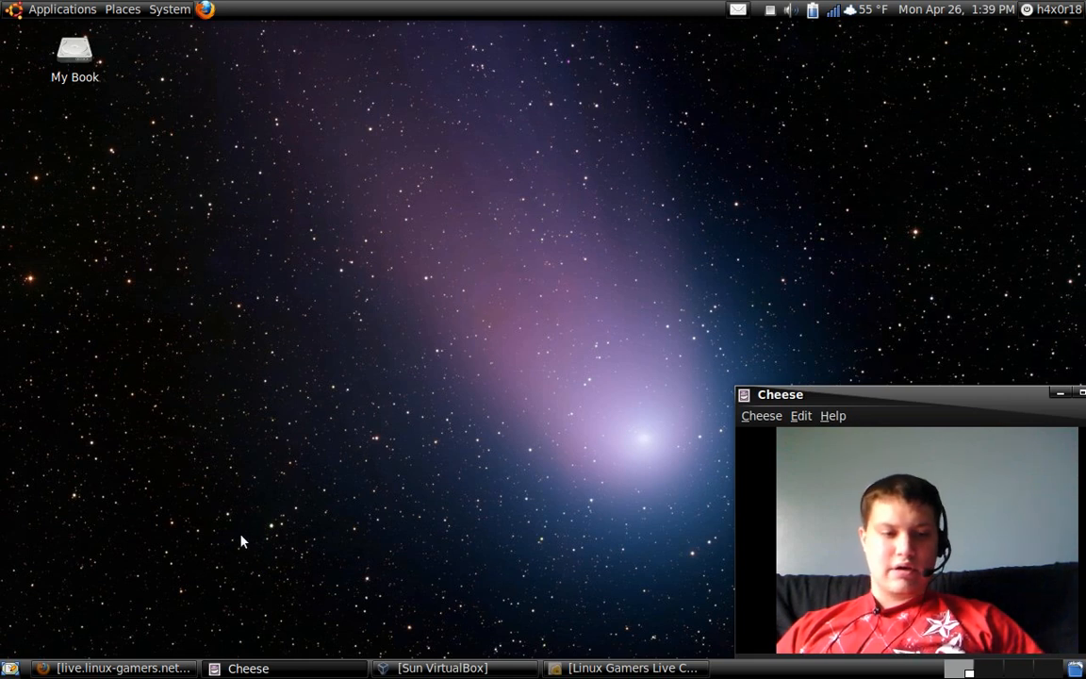
Bring the Firefox window with the live.linux-gamers.net homepage to the front
left_click(118, 668)
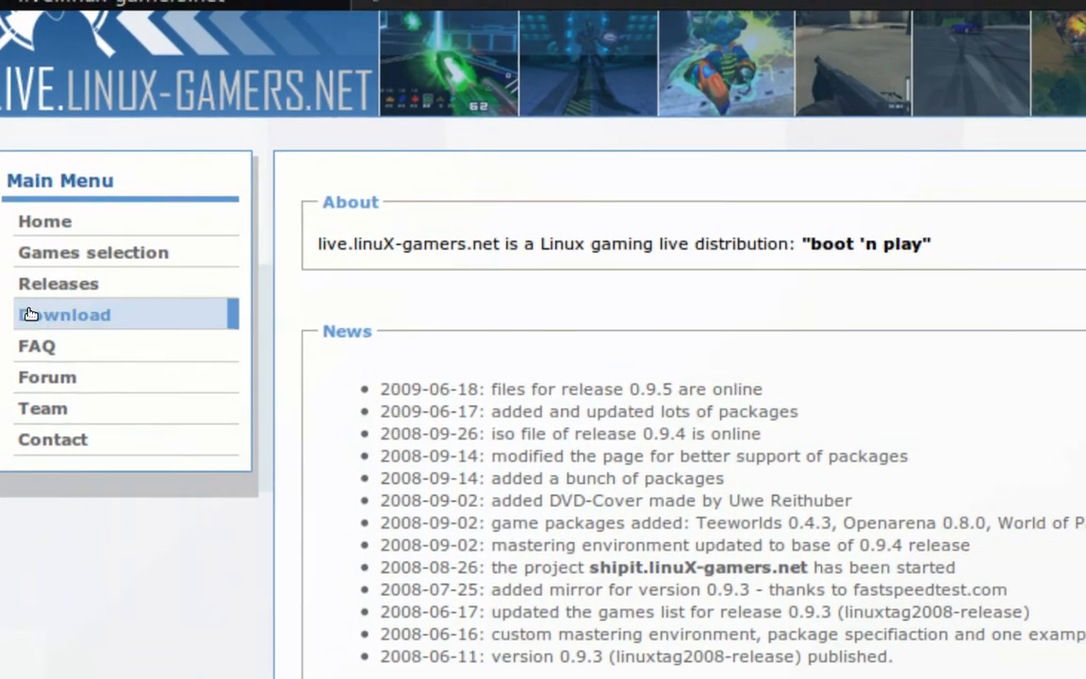
Open the site's Download page and scroll through the 0.9.5 Lite/Big releases and mirror links
left_click(44, 220)
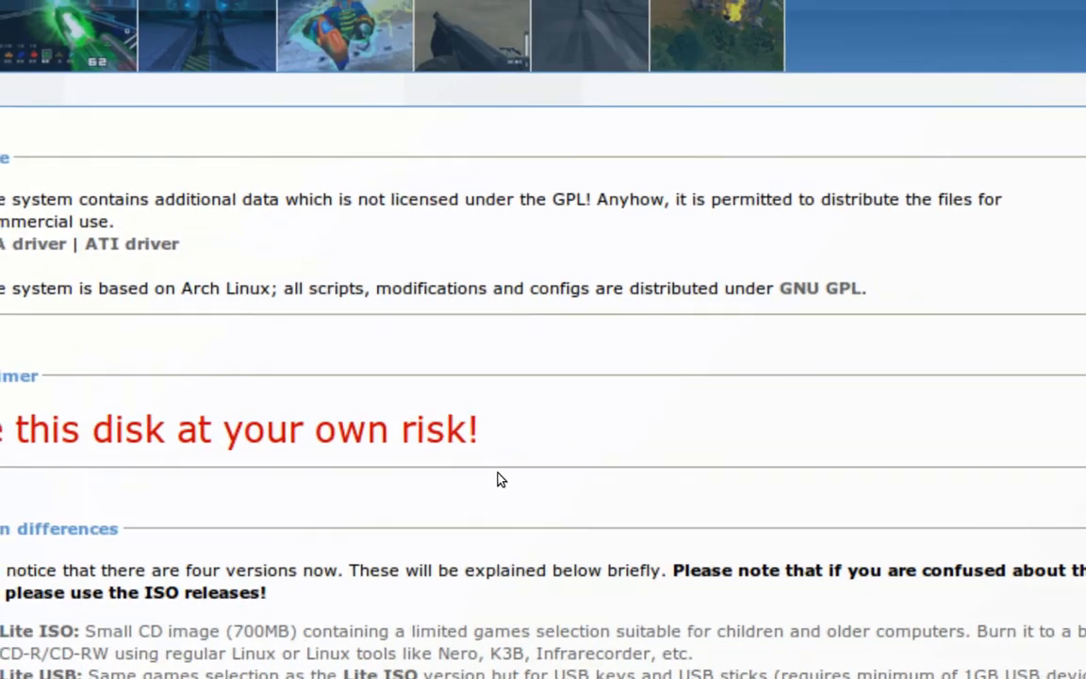
scroll("down", 3)
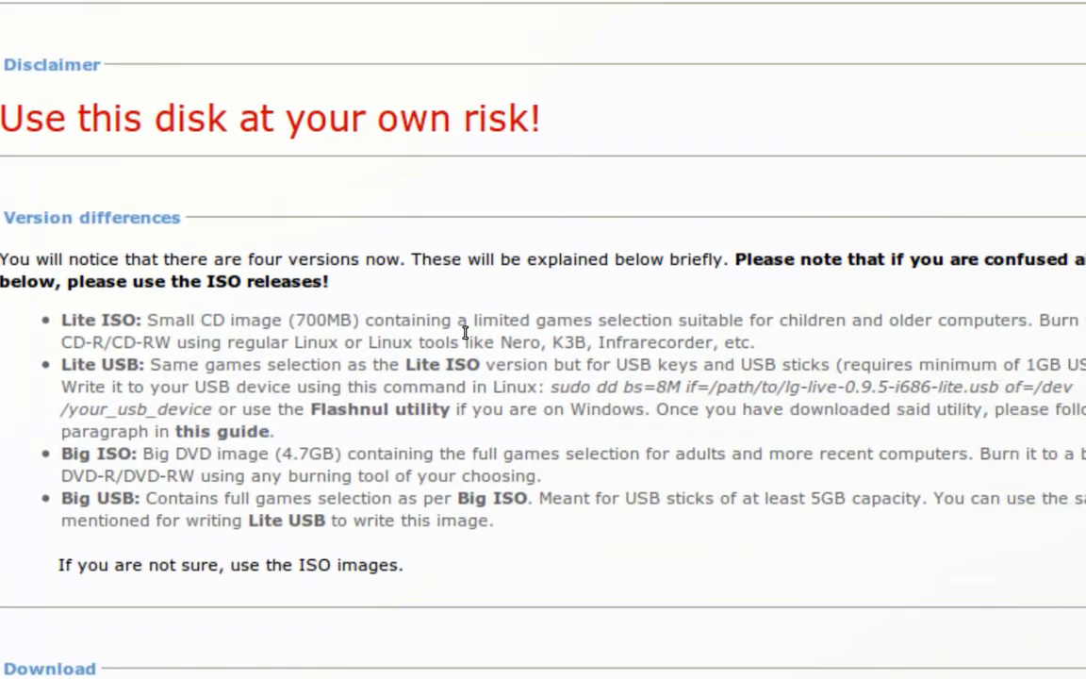
scroll("down", 3)
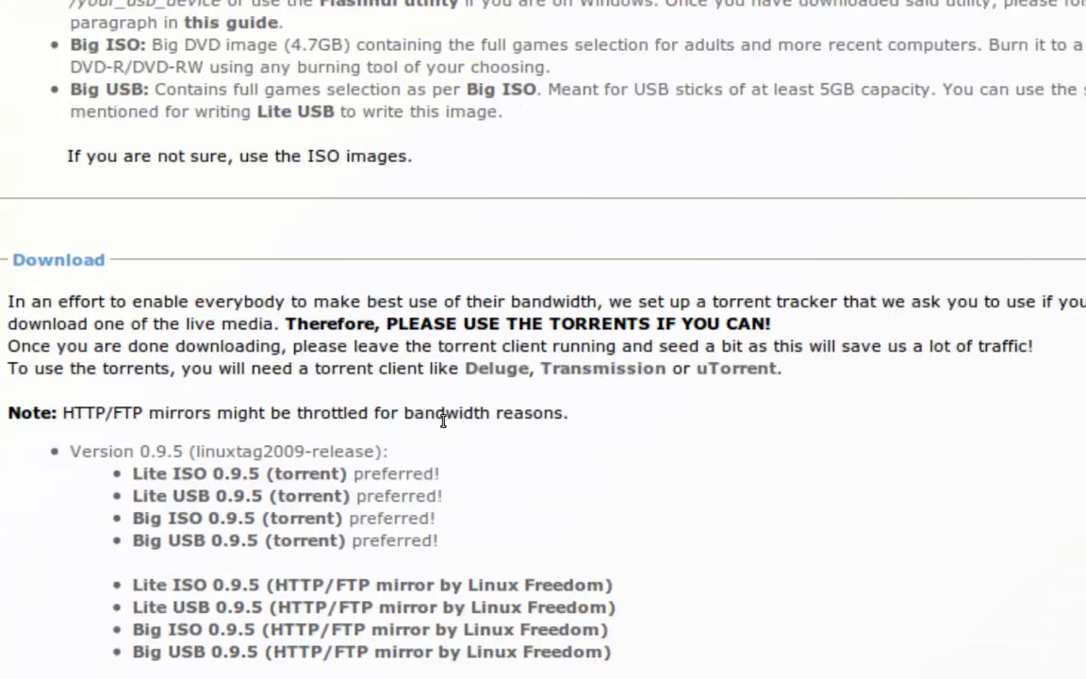
scroll("down", 3)
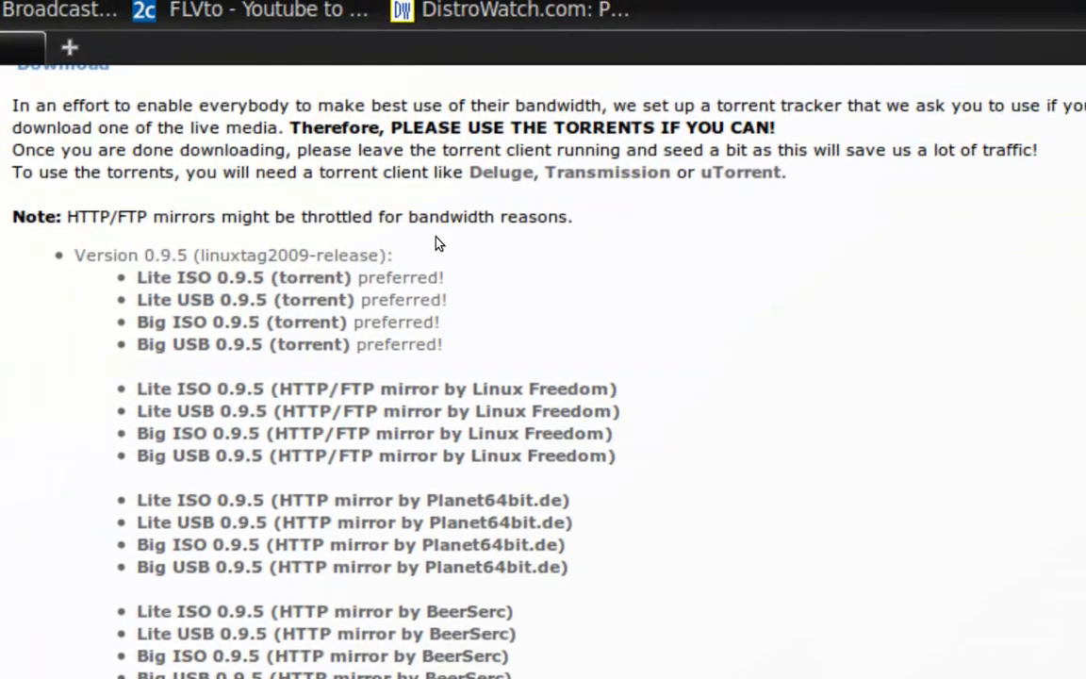
scroll("down", 3)
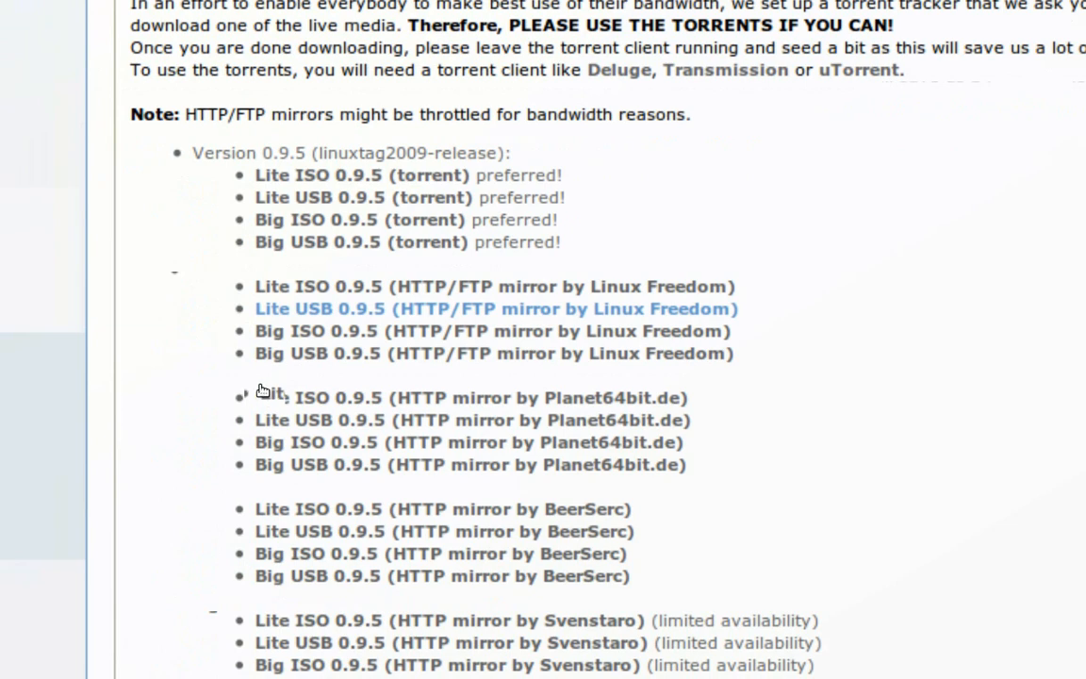
scroll("down", 3)
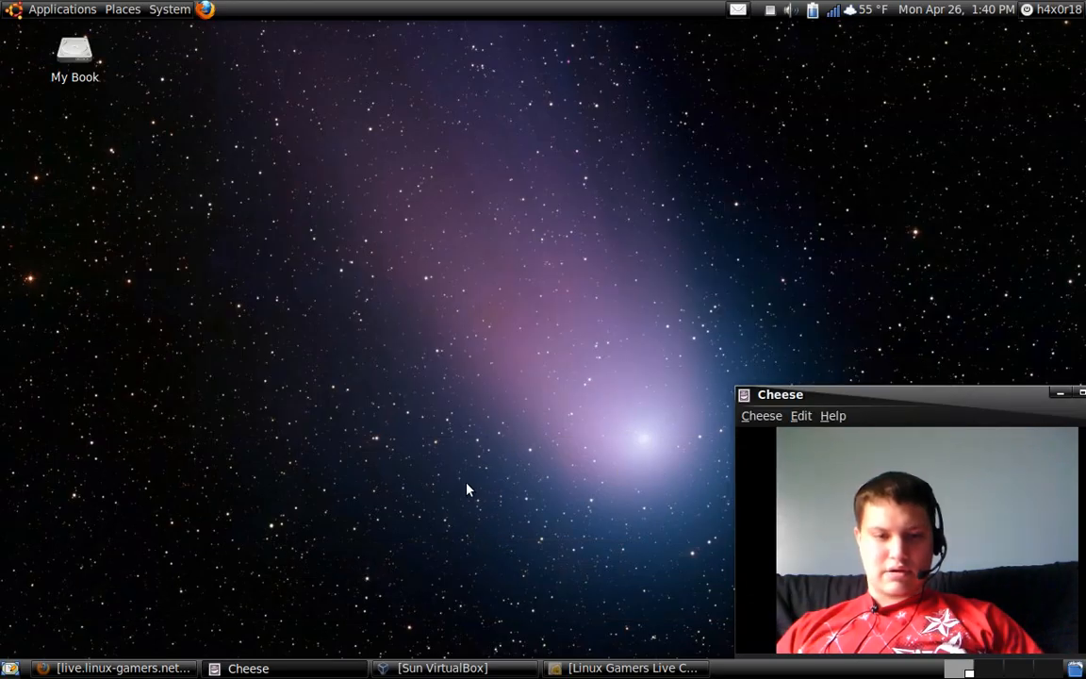
Restore the VirtualBox manager listing the Big and running Lite machines
left_click(438, 668)
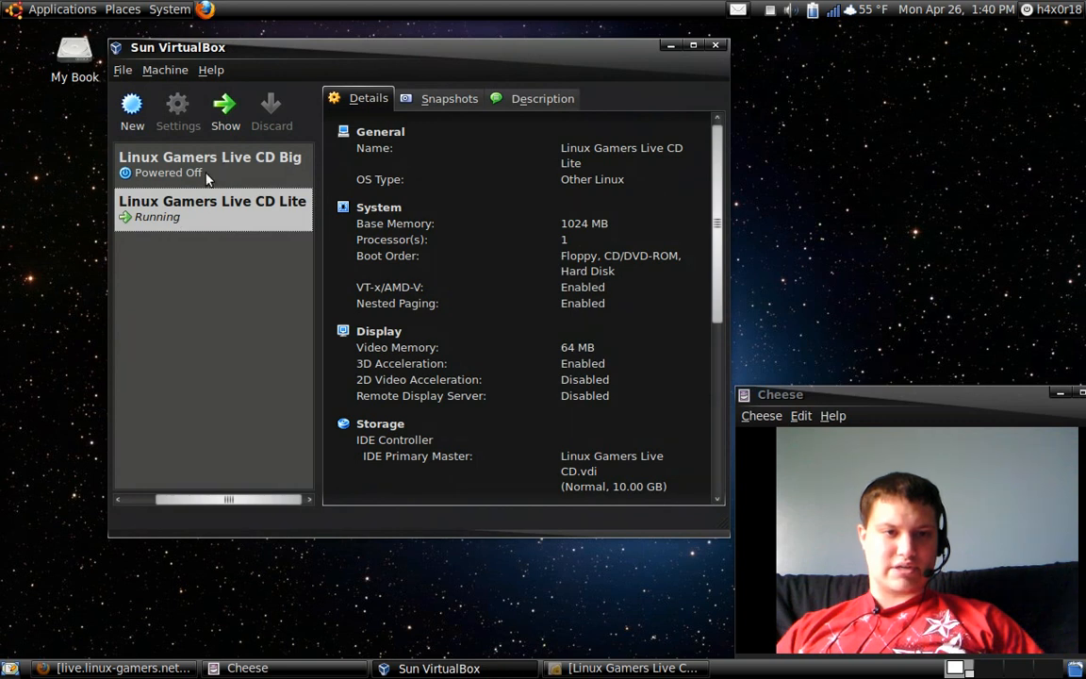
mouse_move(286, 218)
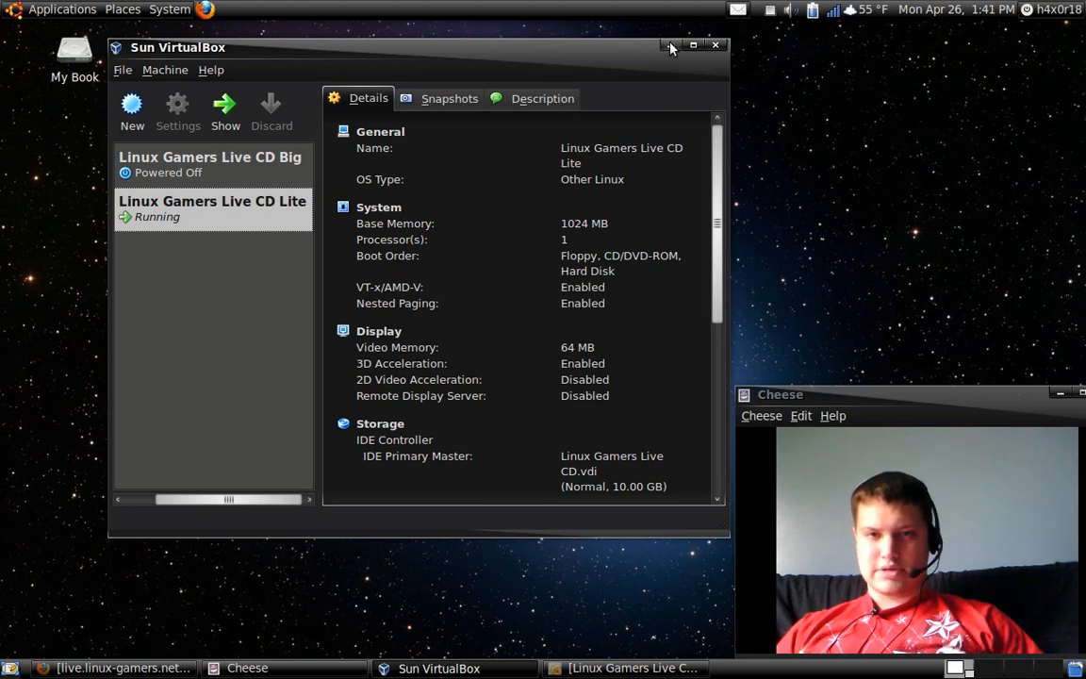
Switch to the running Linux Gamers Live CD Lite machine's window
left_click(226, 108)
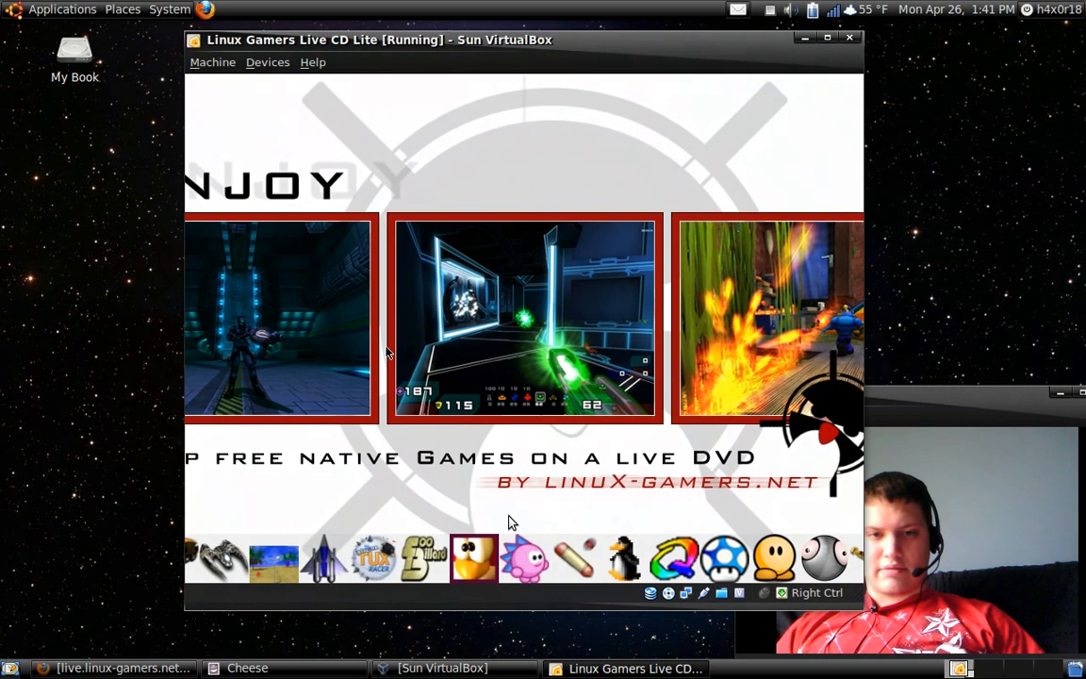
mouse_move(499, 294)
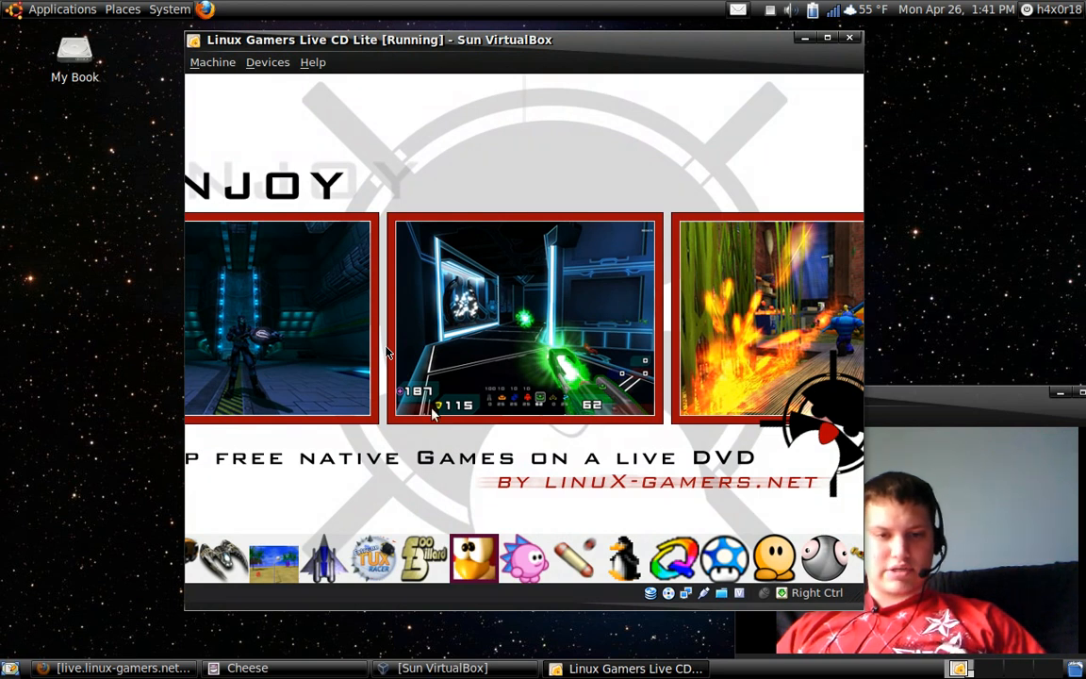
mouse_move(420, 268)
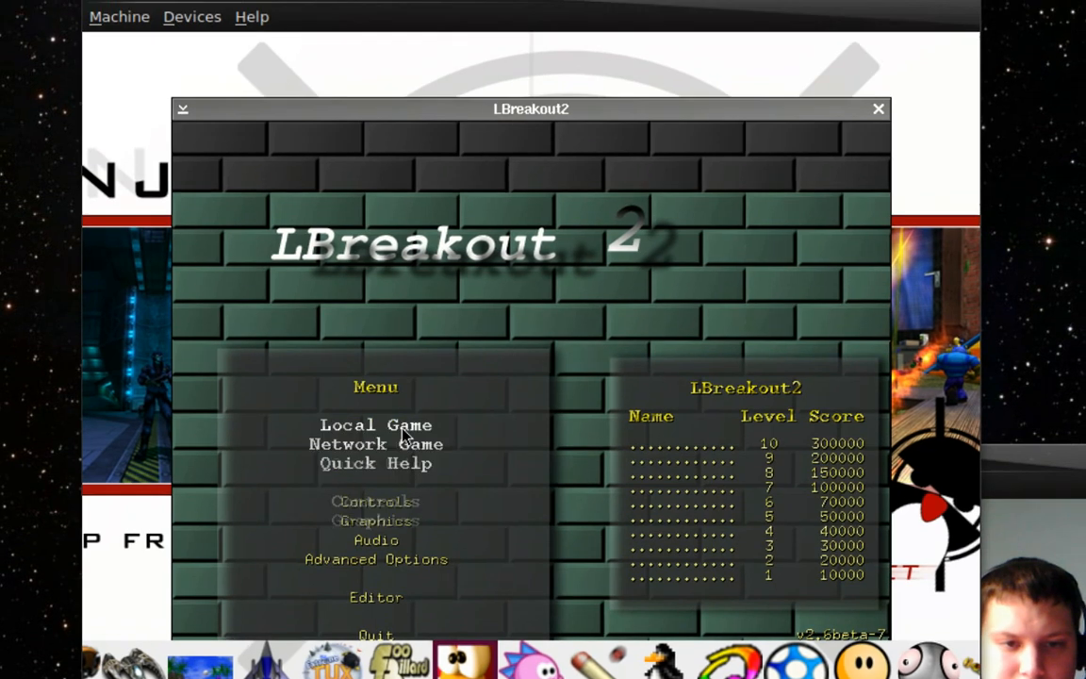
Play the original levelset briefly in LBreakout2, then quit the game
left_click(375, 424)
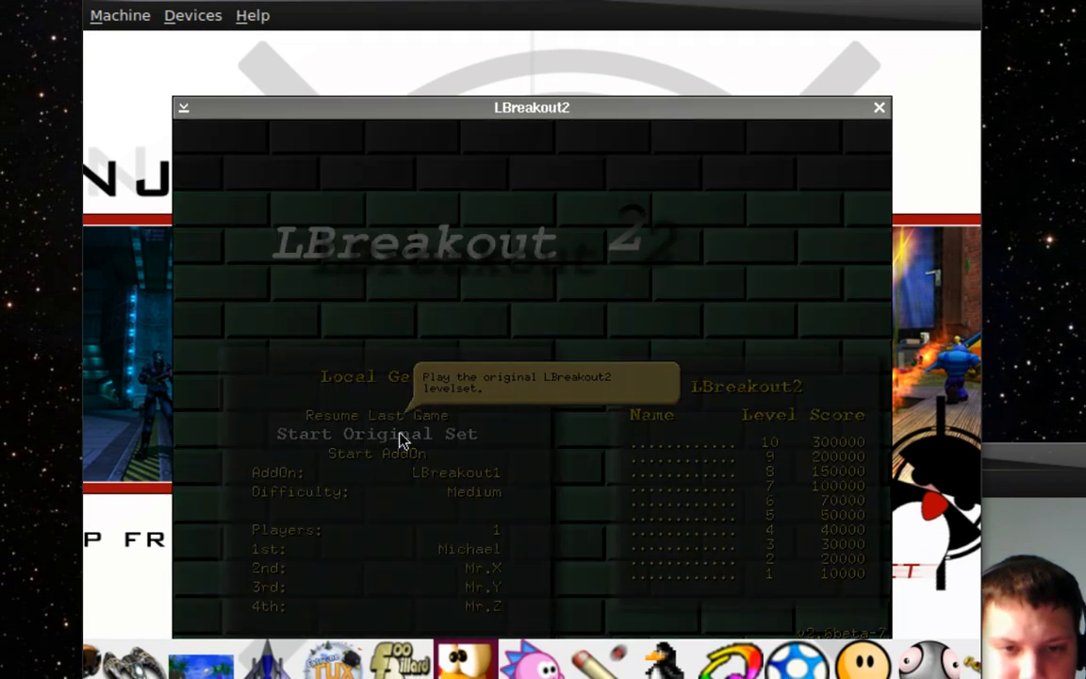
left_click(377, 433)
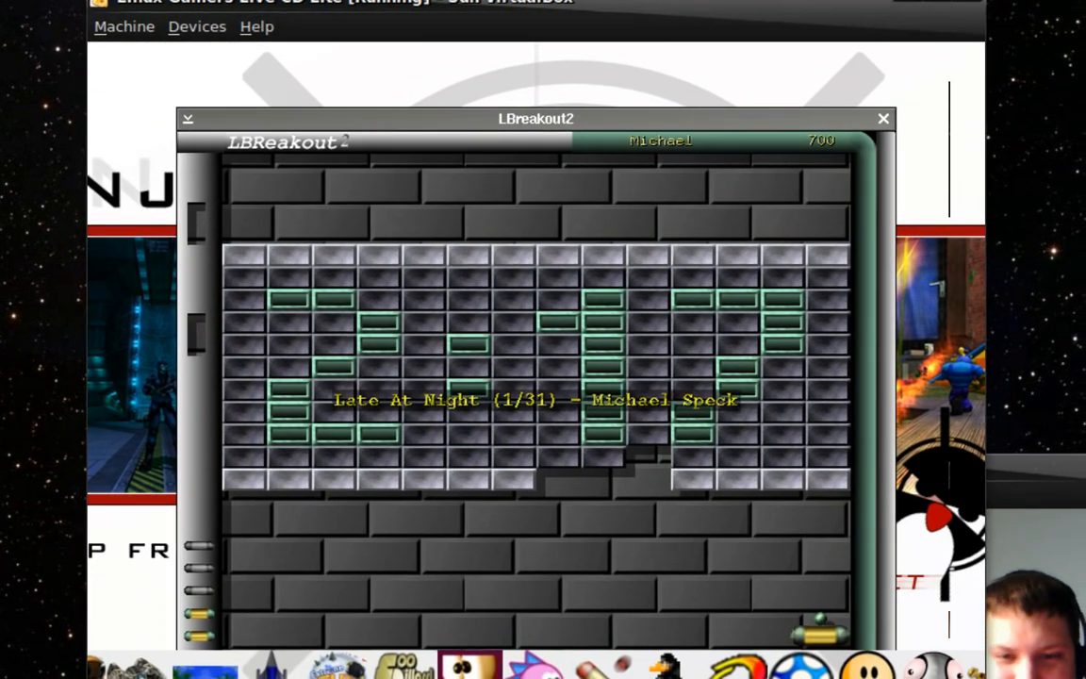
key("Escape")
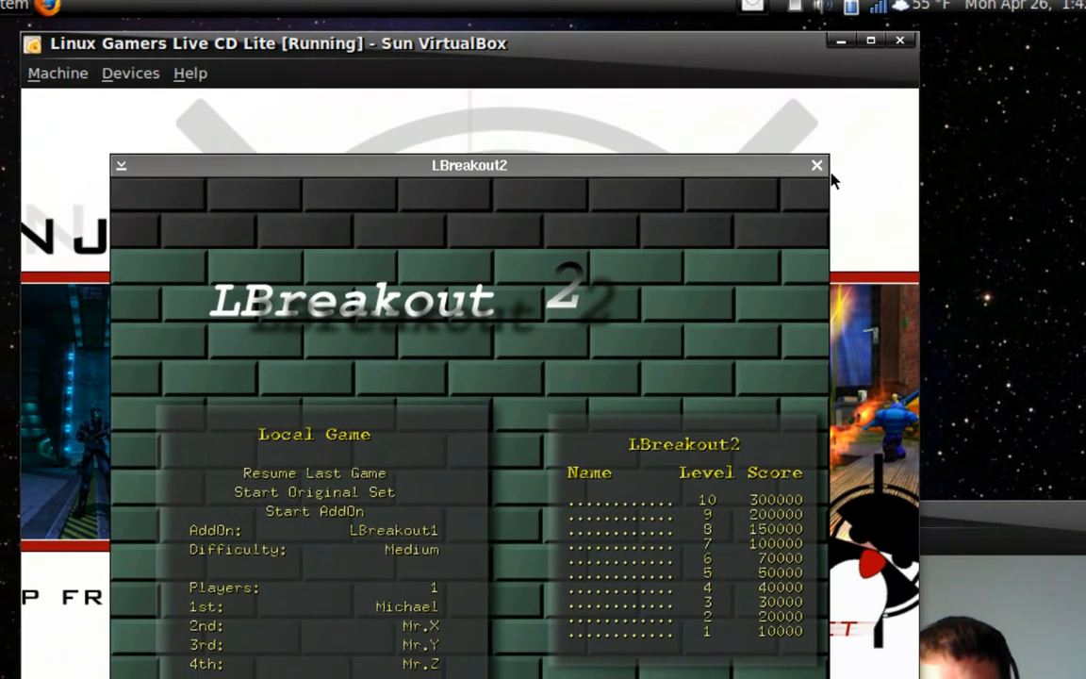
left_click(817, 165)
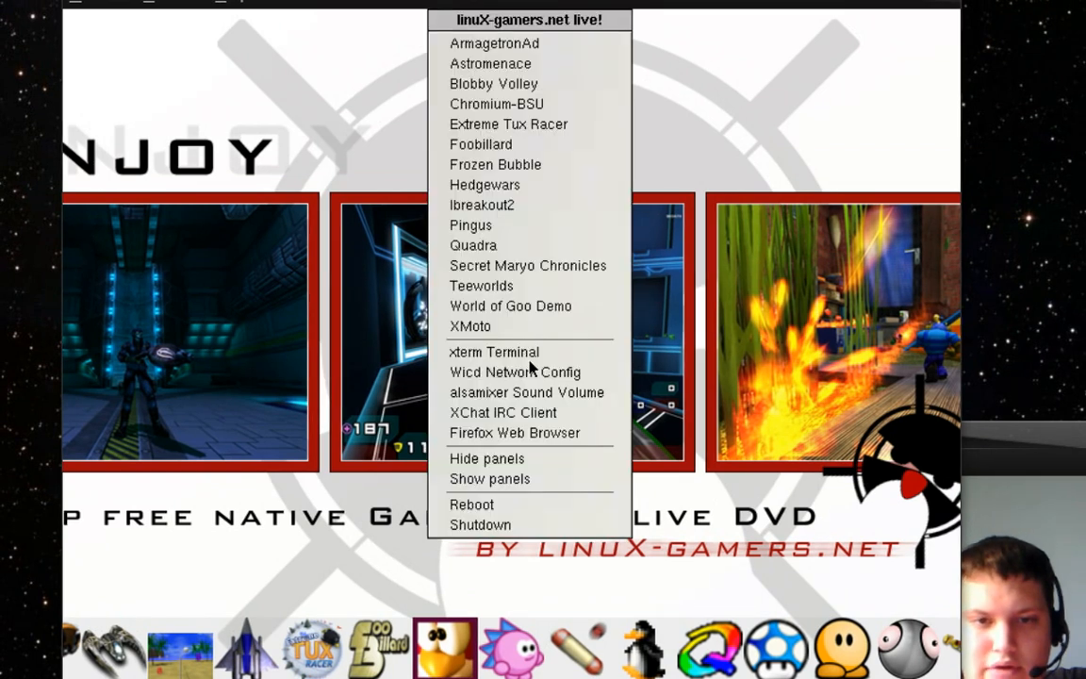
mouse_move(498, 176)
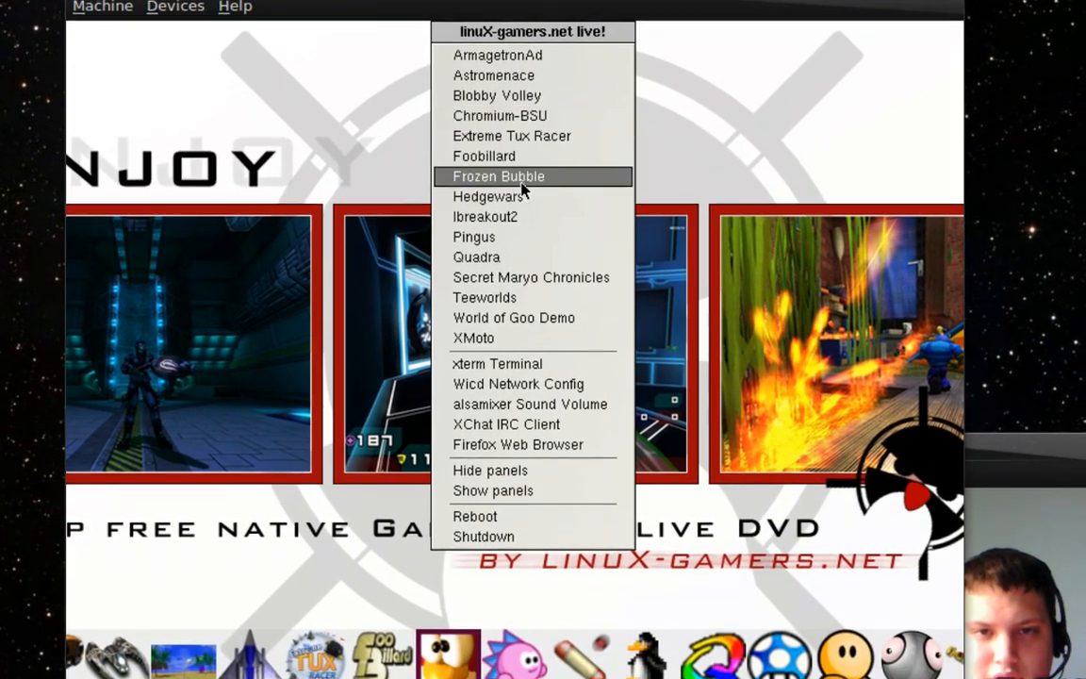
Open an xterm terminal in the live system, then close it
left_click(496, 363)
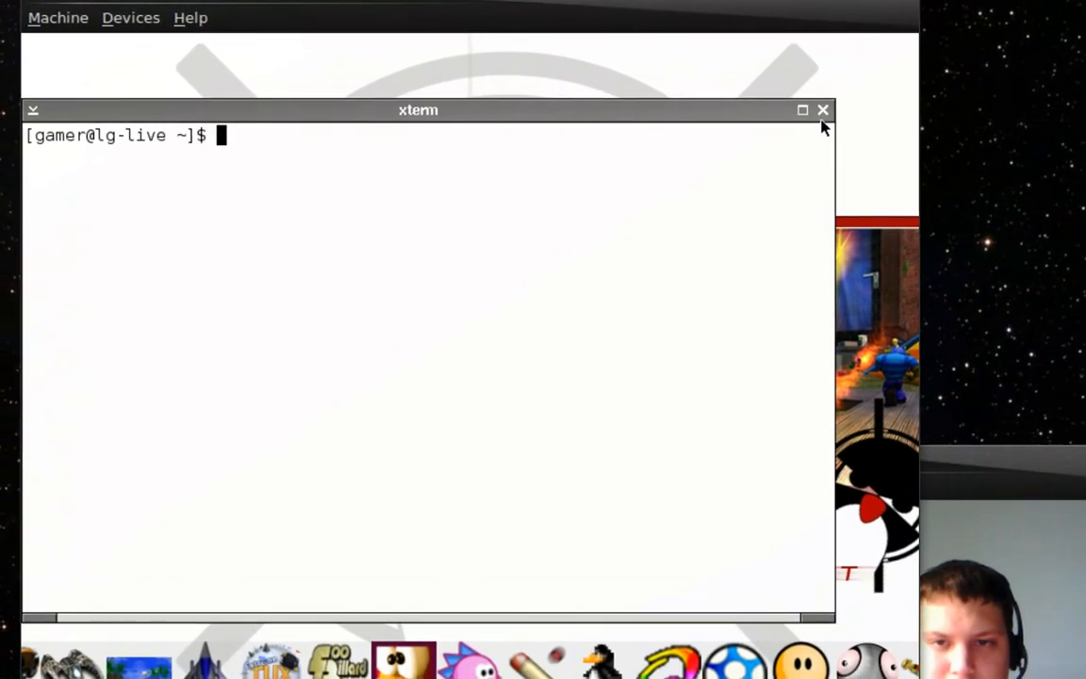
left_click(821, 110)
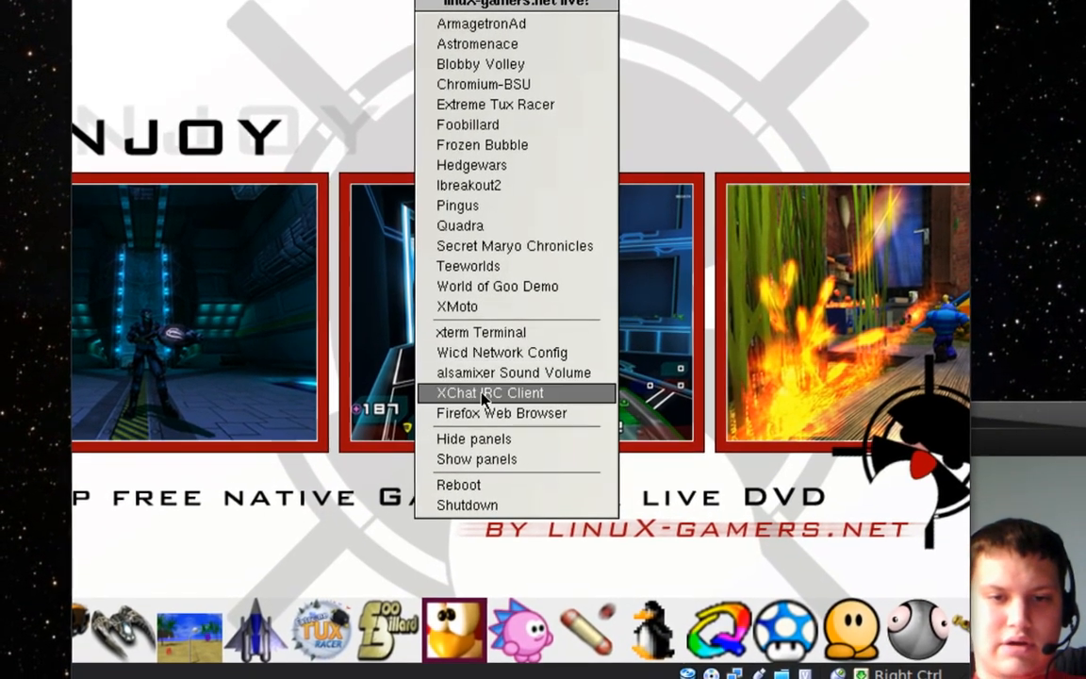
mouse_move(509, 408)
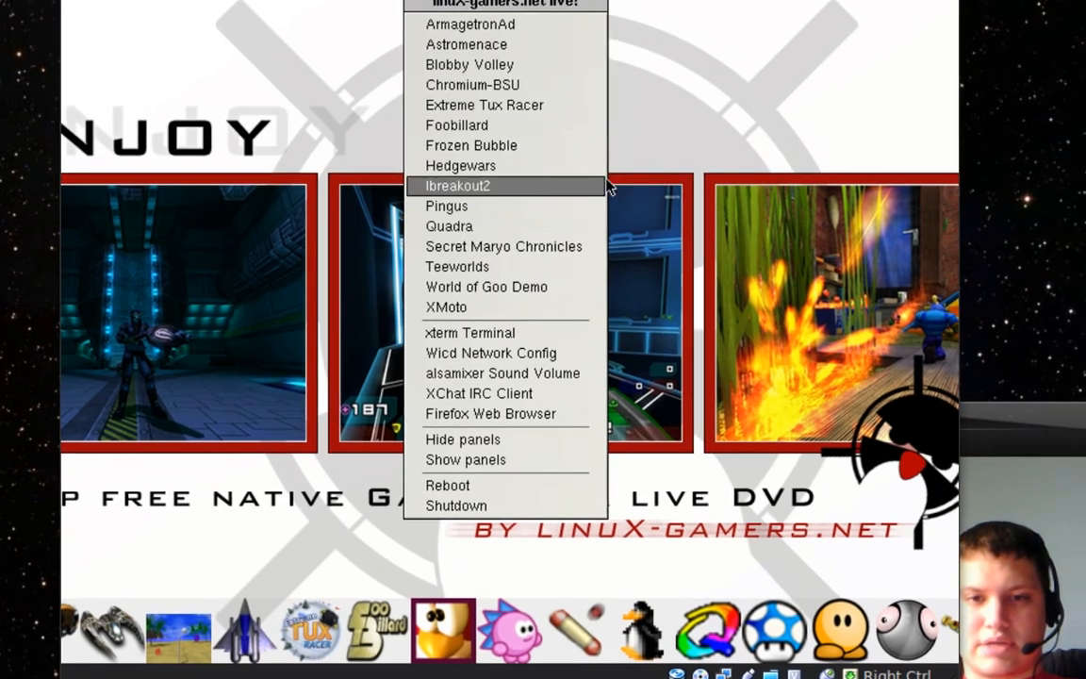
Move the VirtualBox window out of view to reveal the host desktop with Cheese
left_click(458, 186)
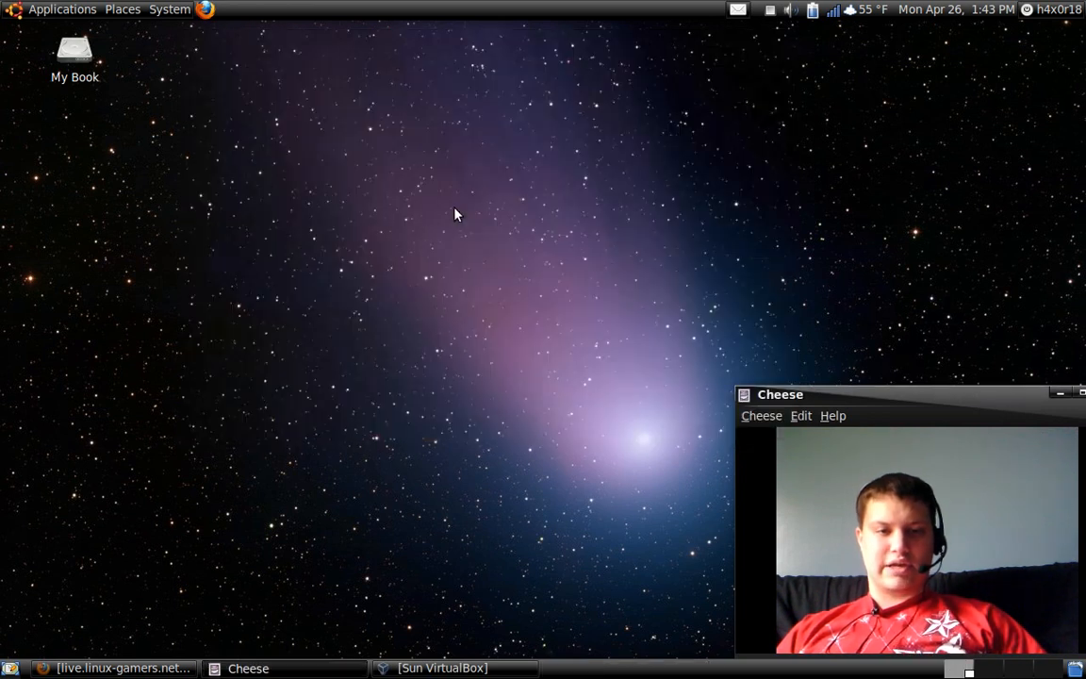
mouse_move(463, 300)
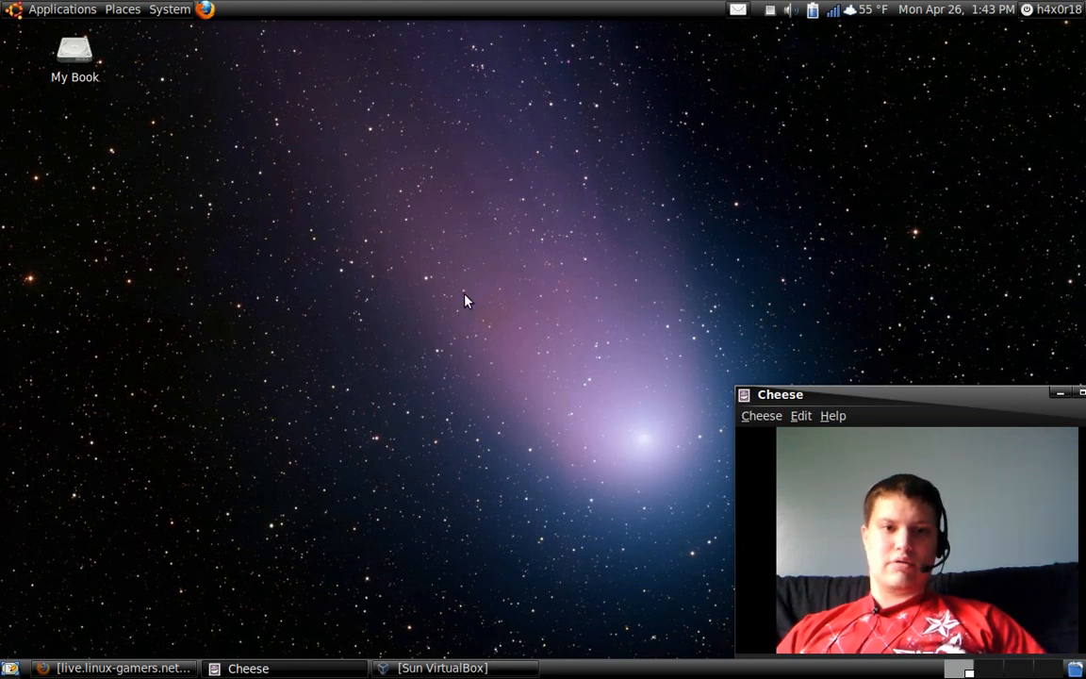